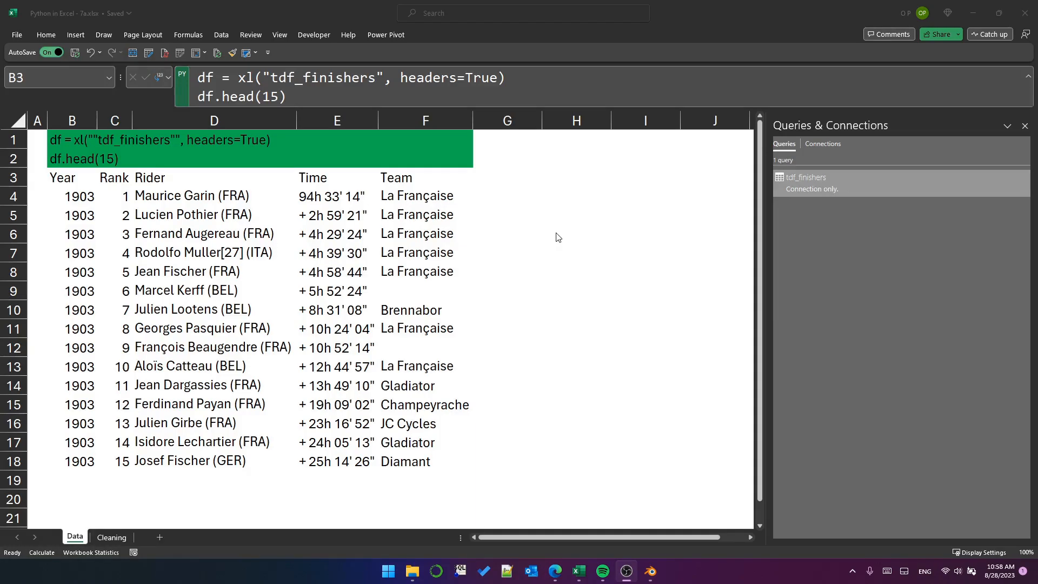
mouse_move(878, 201)
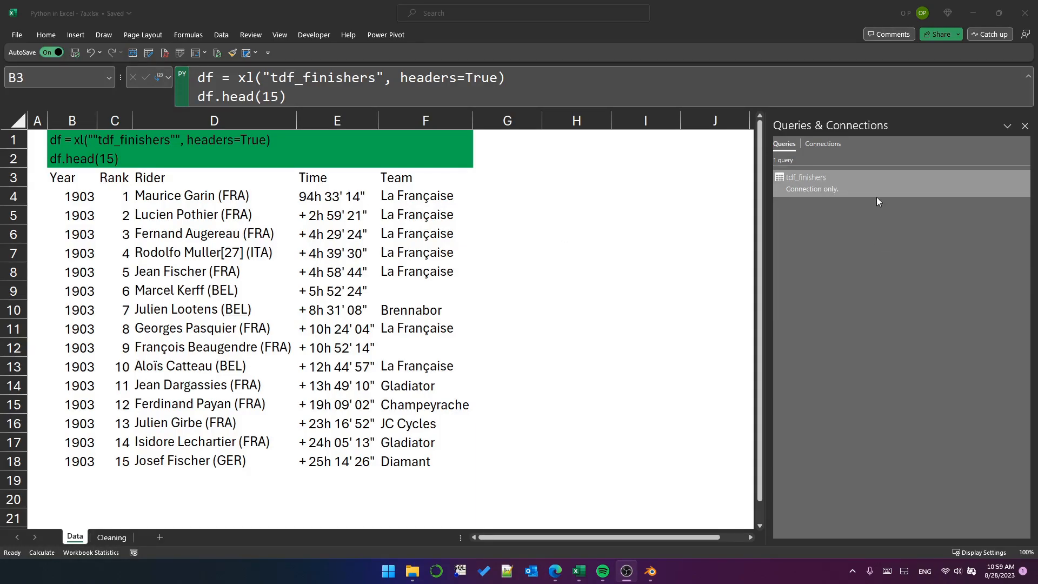
mouse_move(794, 185)
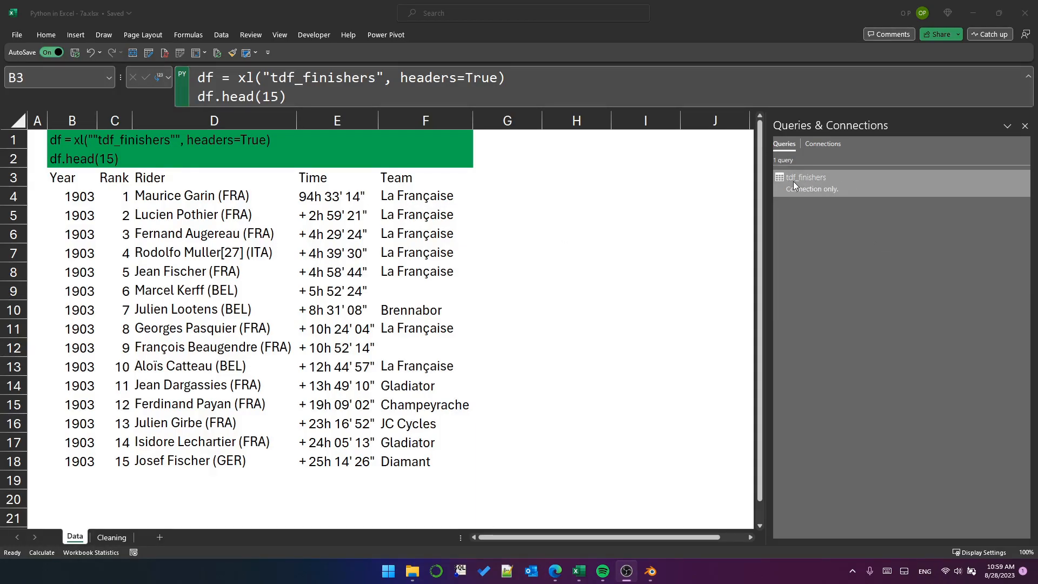
mouse_move(803, 192)
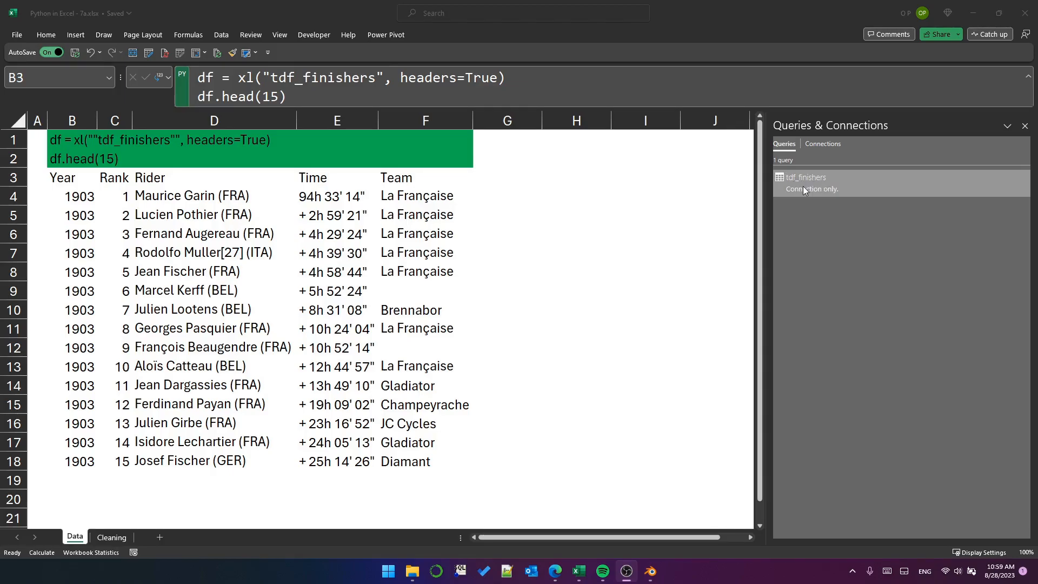
Inspect the rider table, noting François Beaugendre's blank team and a bracketed rider note
left_click(71, 177)
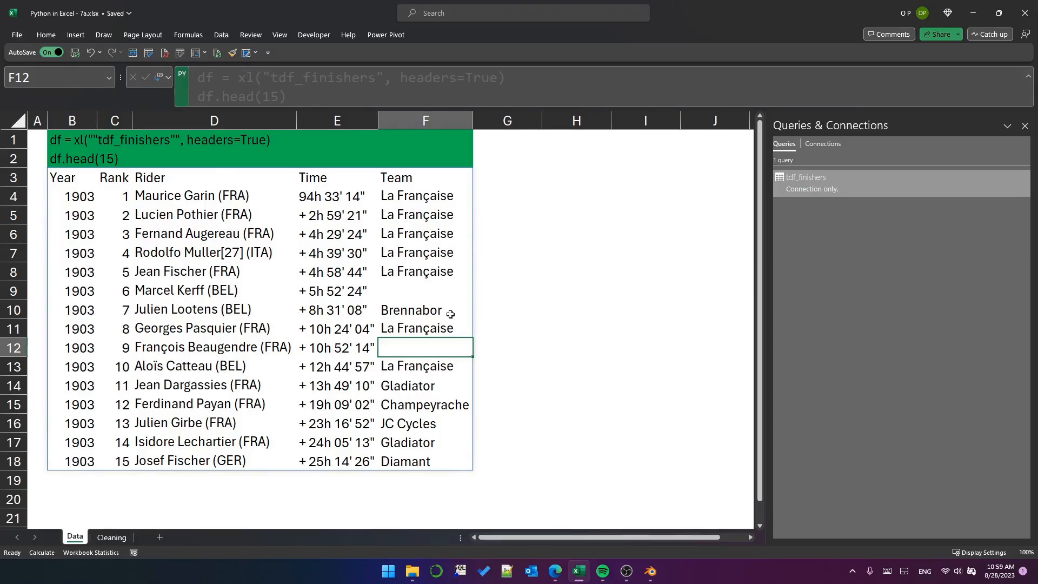
left_click(214, 195)
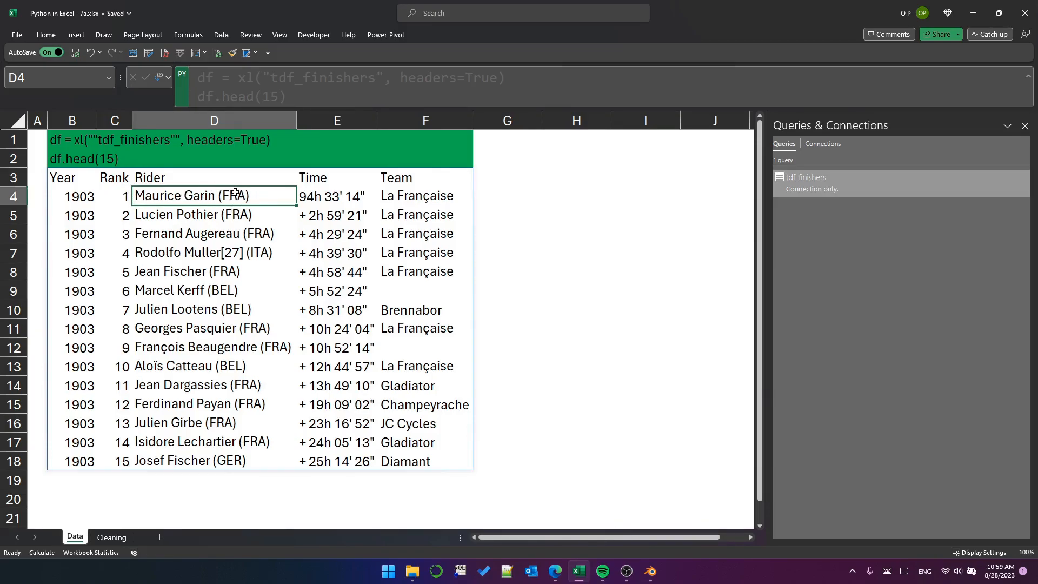
mouse_move(157, 214)
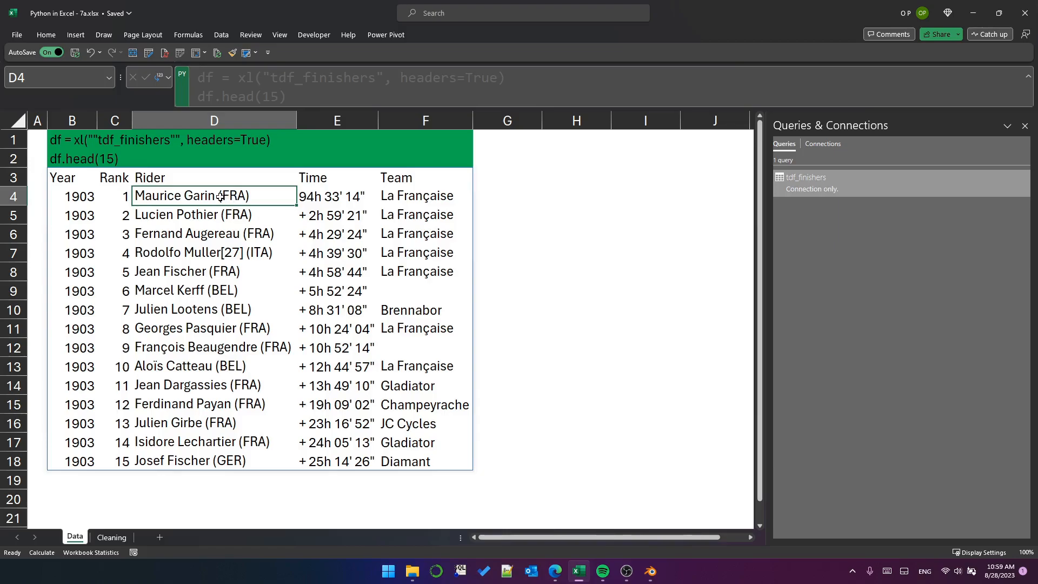
left_click(215, 253)
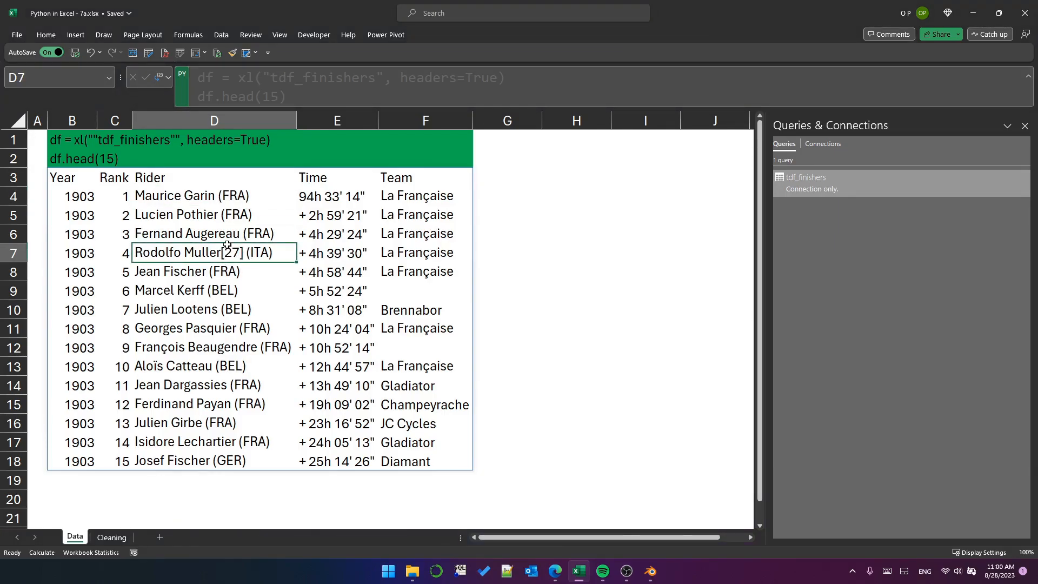
On the Cleaning sheet, write df.Team = df.Team.replace('', 'No team') in Python cell B2
left_click(111, 536)
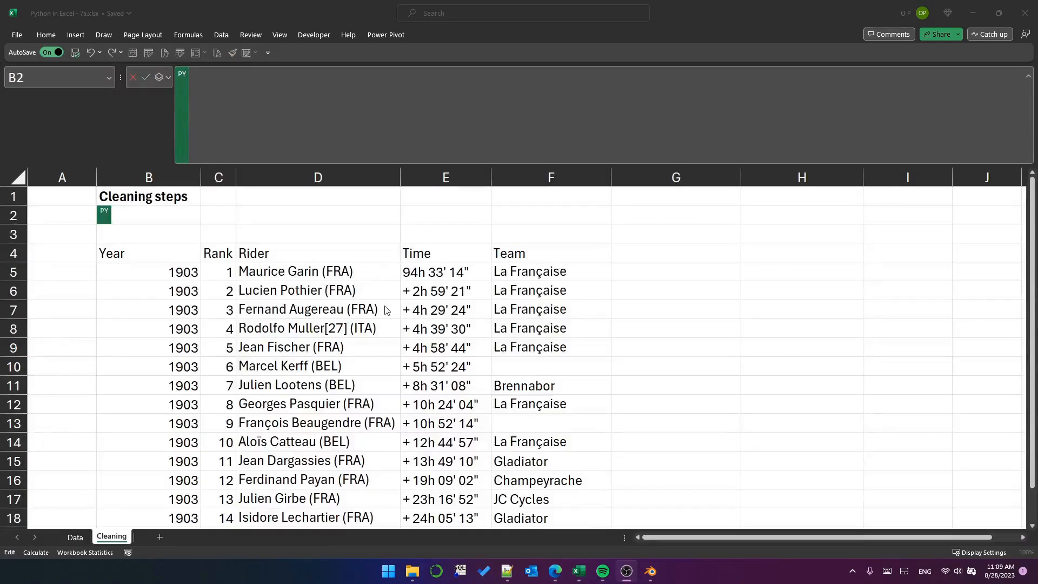
mouse_move(357, 272)
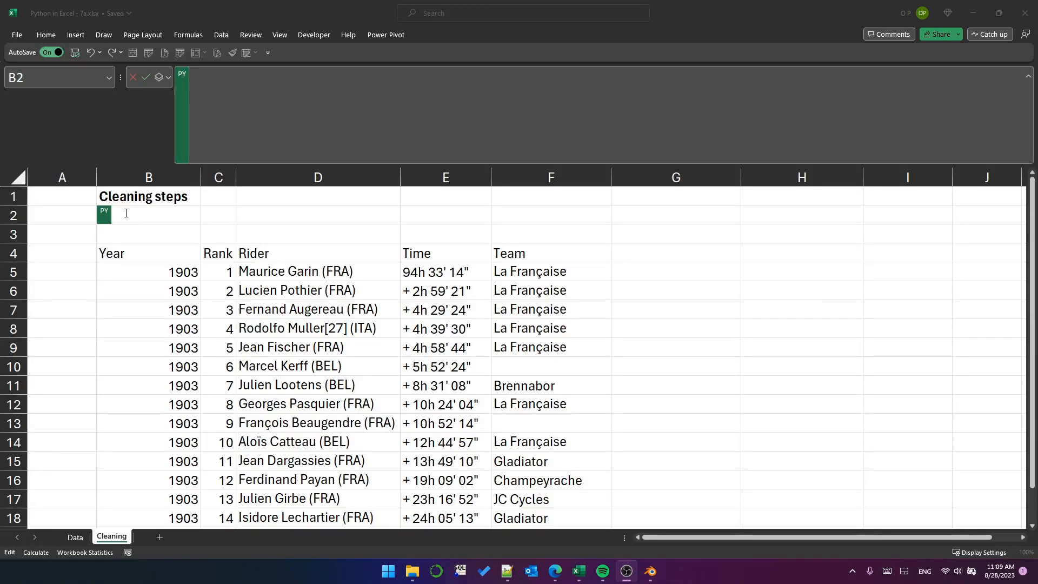
mouse_move(141, 256)
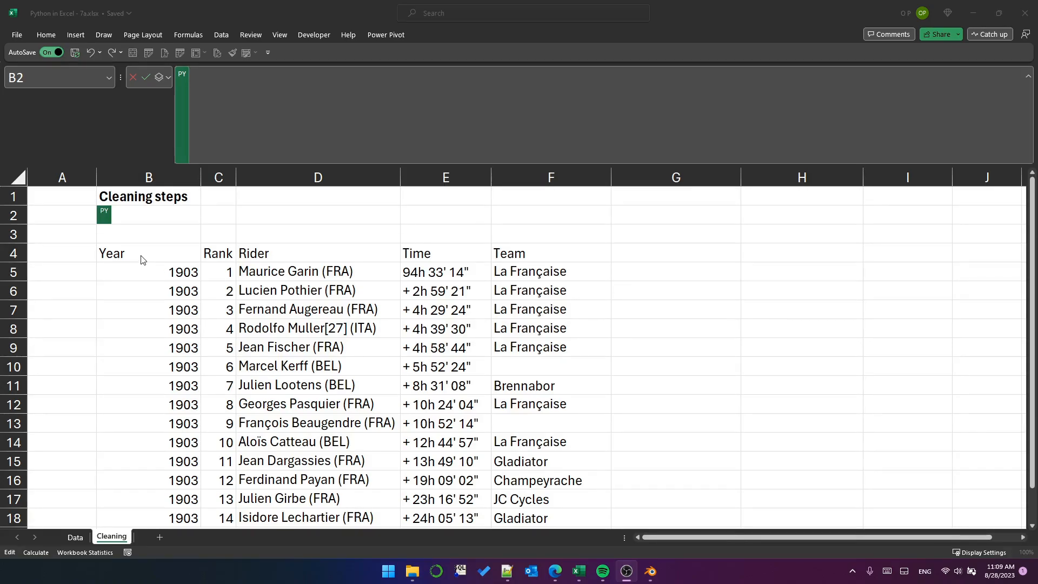
mouse_move(527, 427)
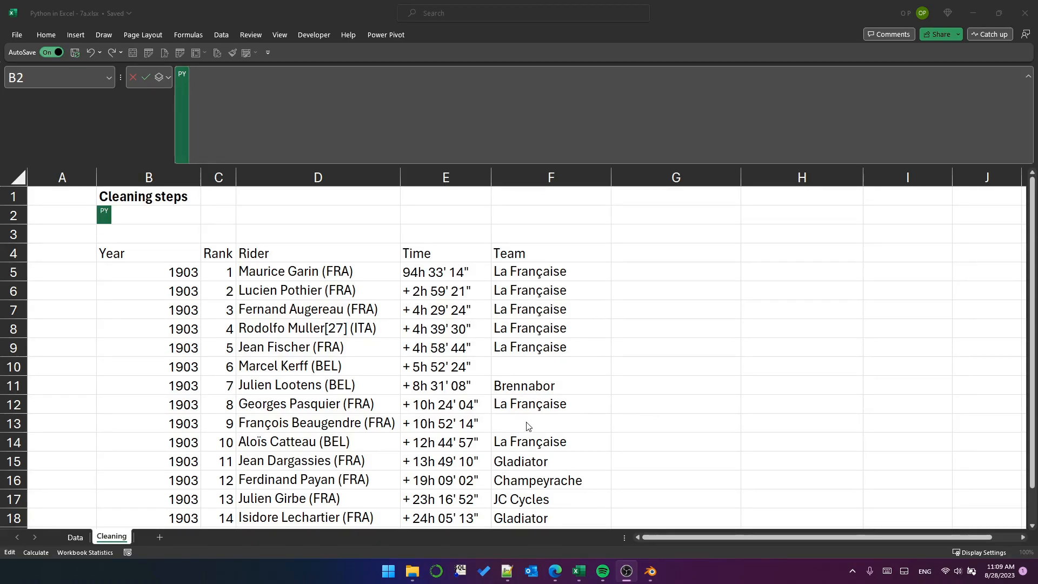
left_click(148, 215)
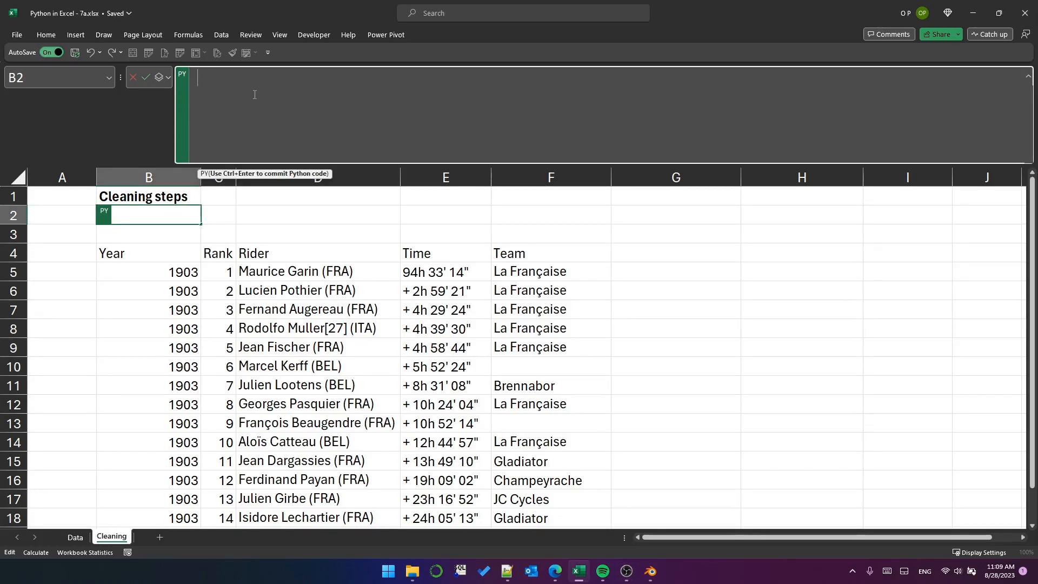
type("df.Team = df")
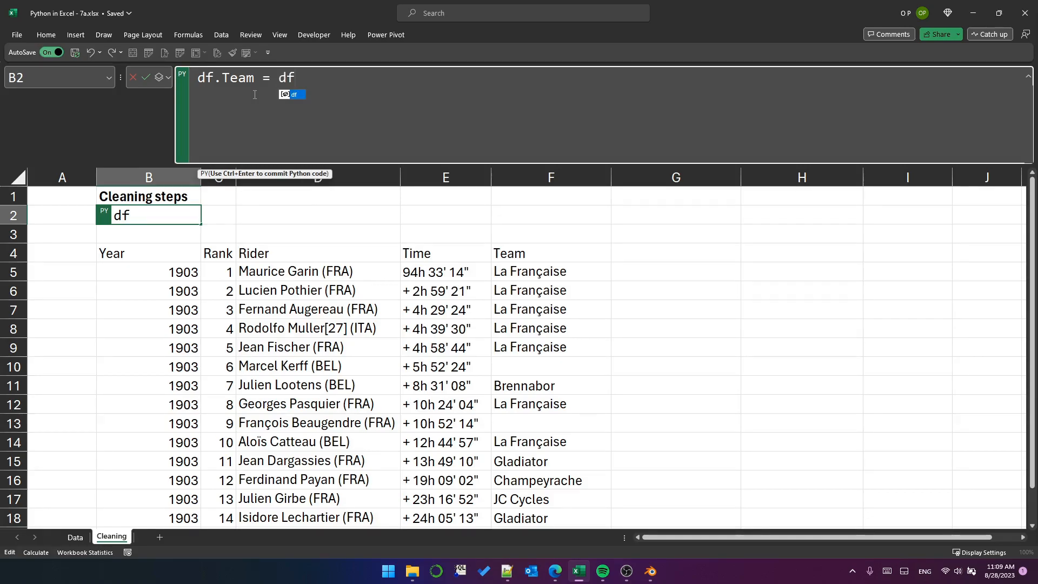
type(".Team.replace('")
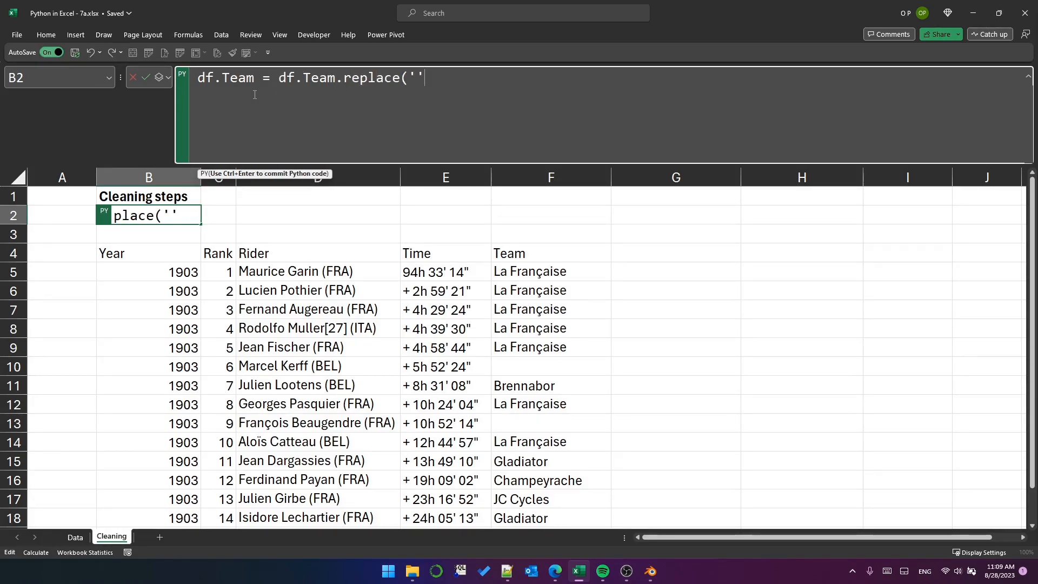
type(", 'No team")
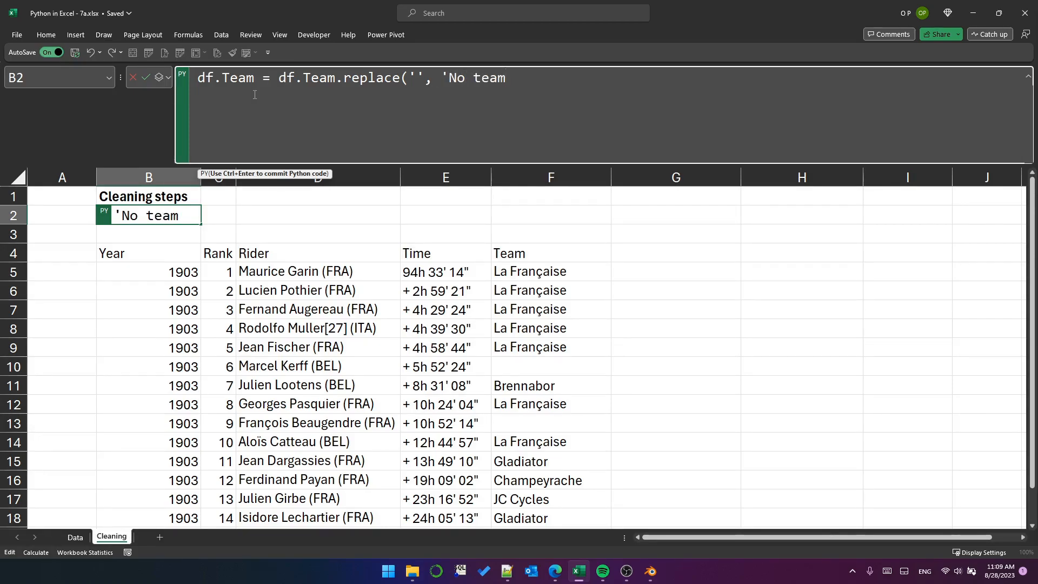
type("')")
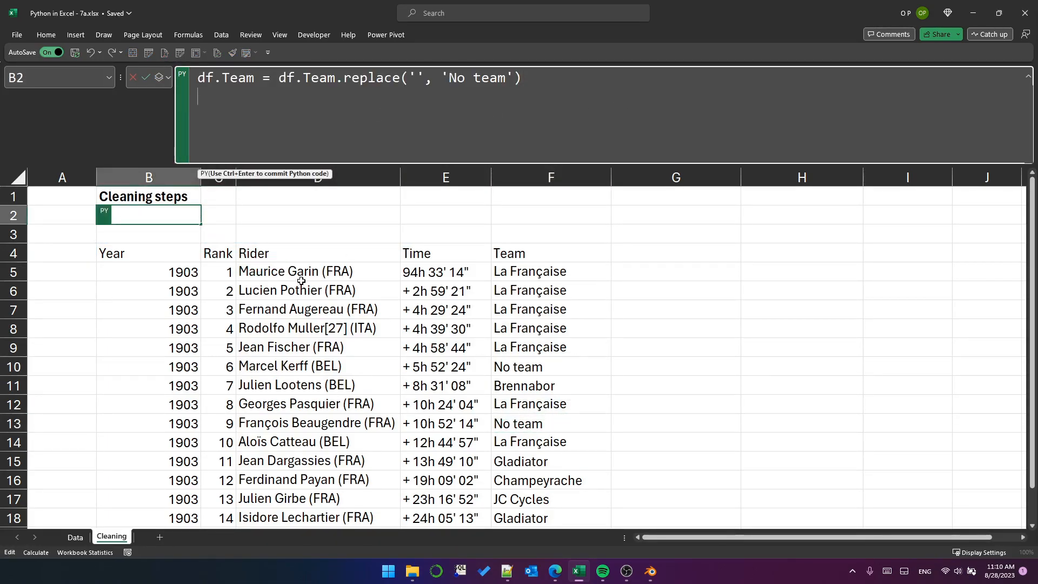
mouse_move(334, 327)
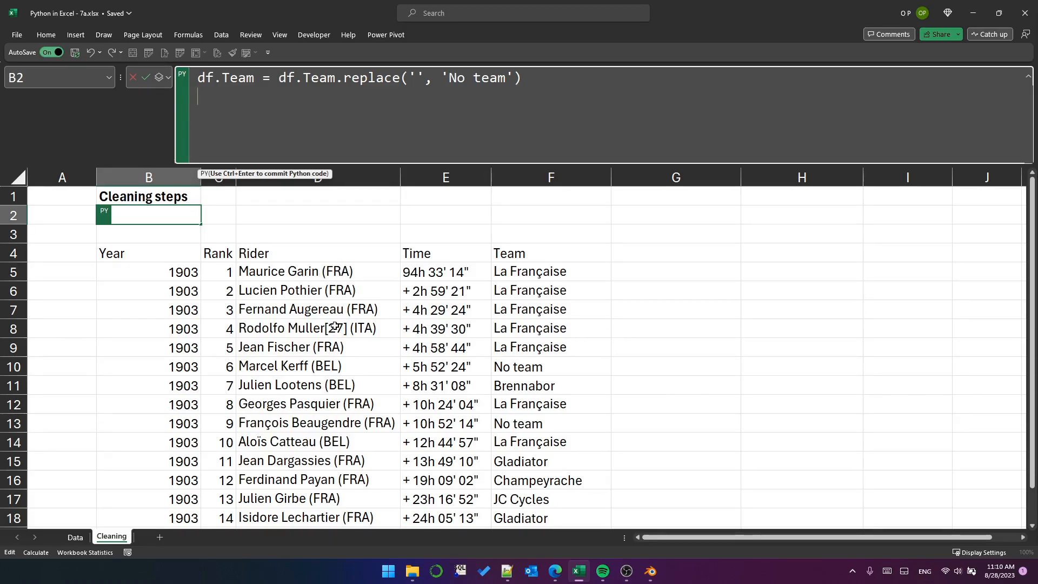
Add a str.split on r'\u00A0\(' with expand=True into rider_name and rider_country
type("df[['rider_name','rider_country']] = df.Rider.str.split(r'\\u00A0\\(', n=2, expand=True)")
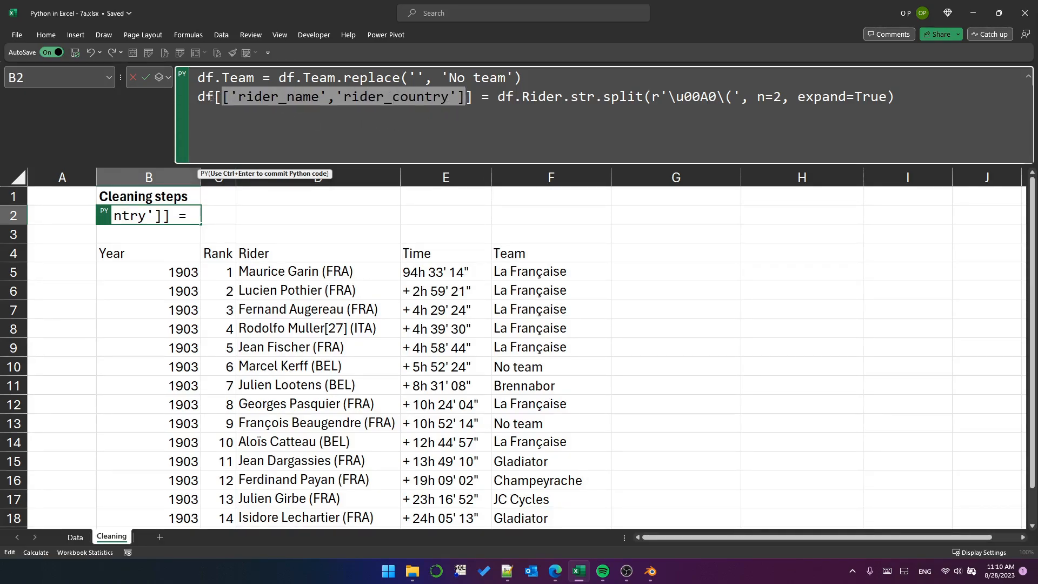
mouse_move(206, 97)
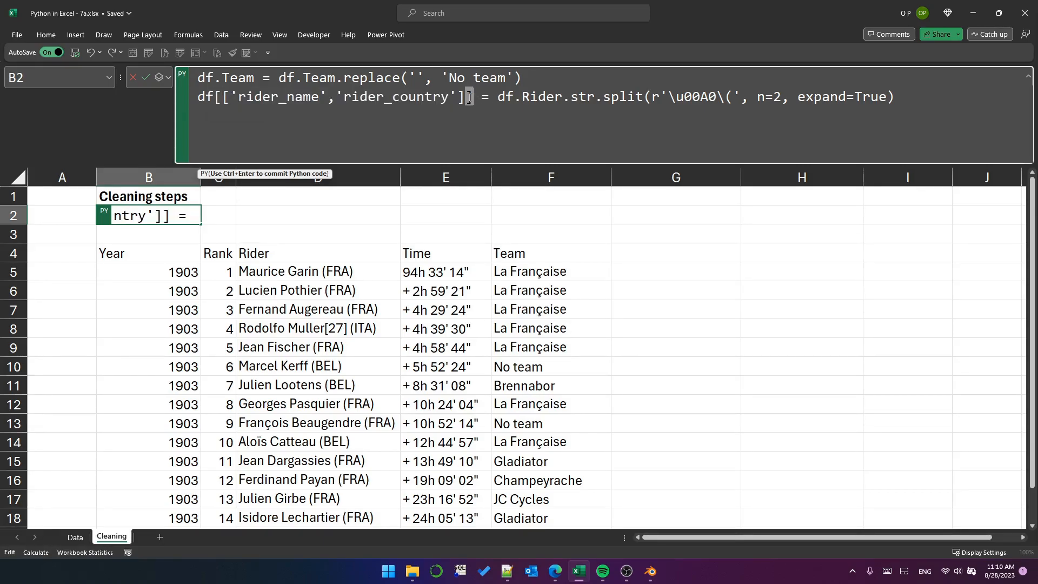
double_click(421, 97)
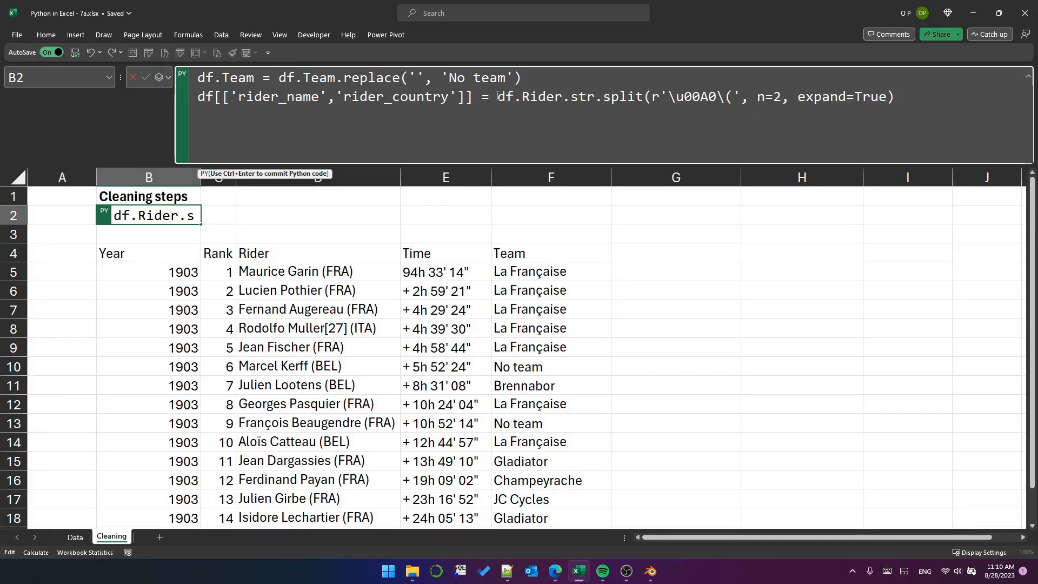
mouse_move(506, 97)
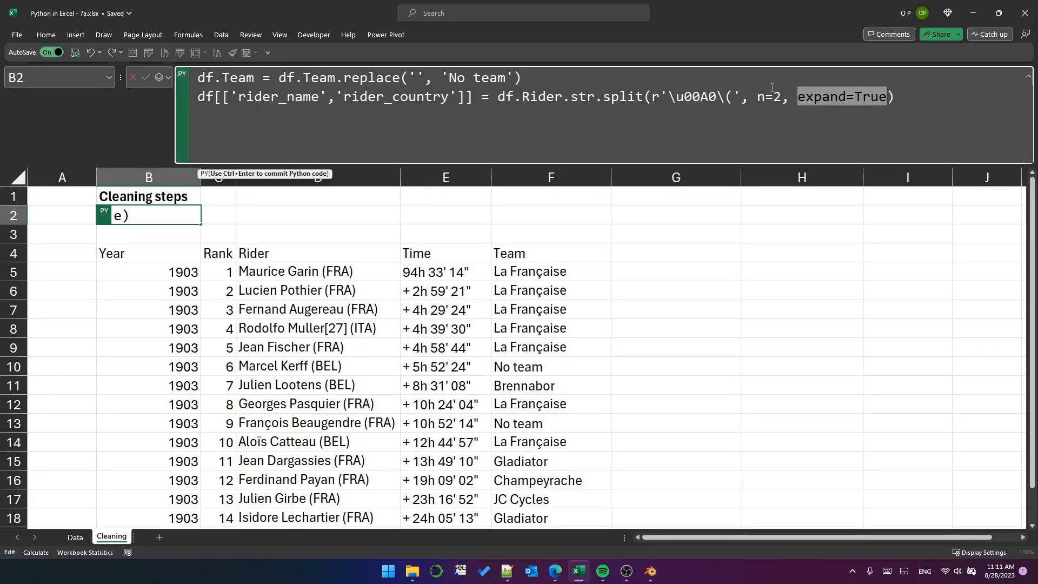
mouse_move(622, 97)
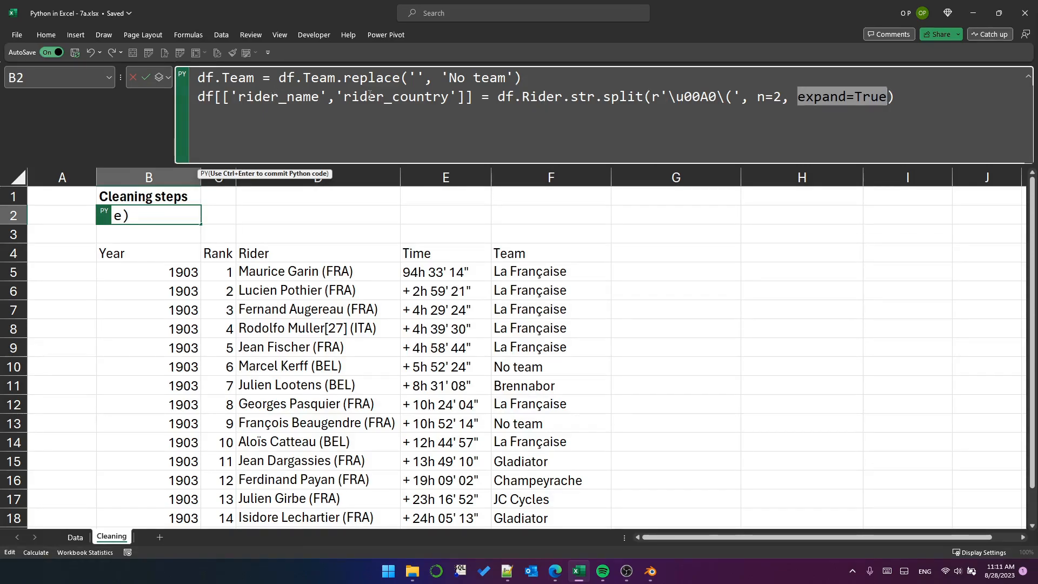
left_click(652, 97)
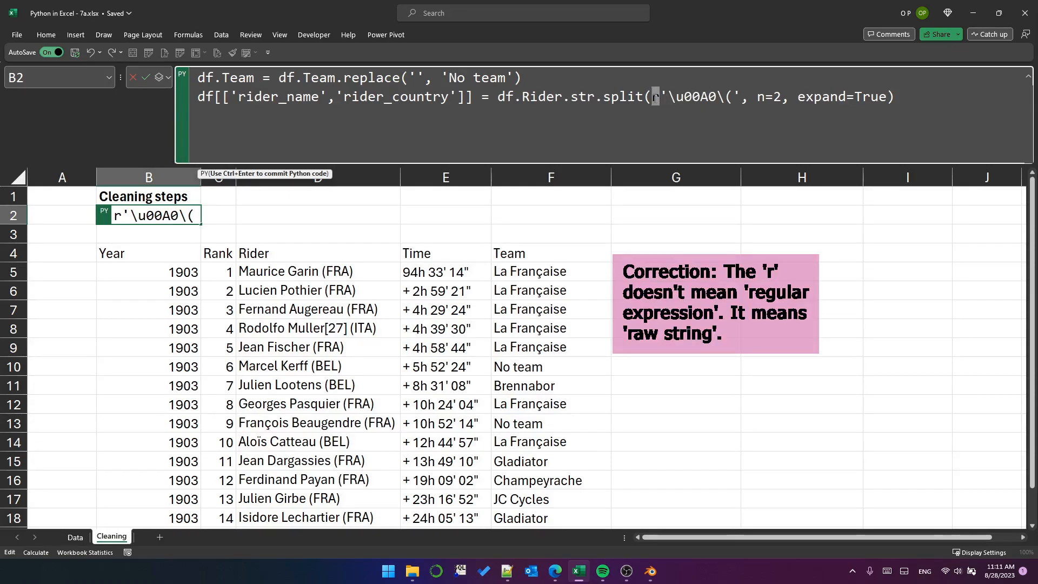
double_click(688, 97)
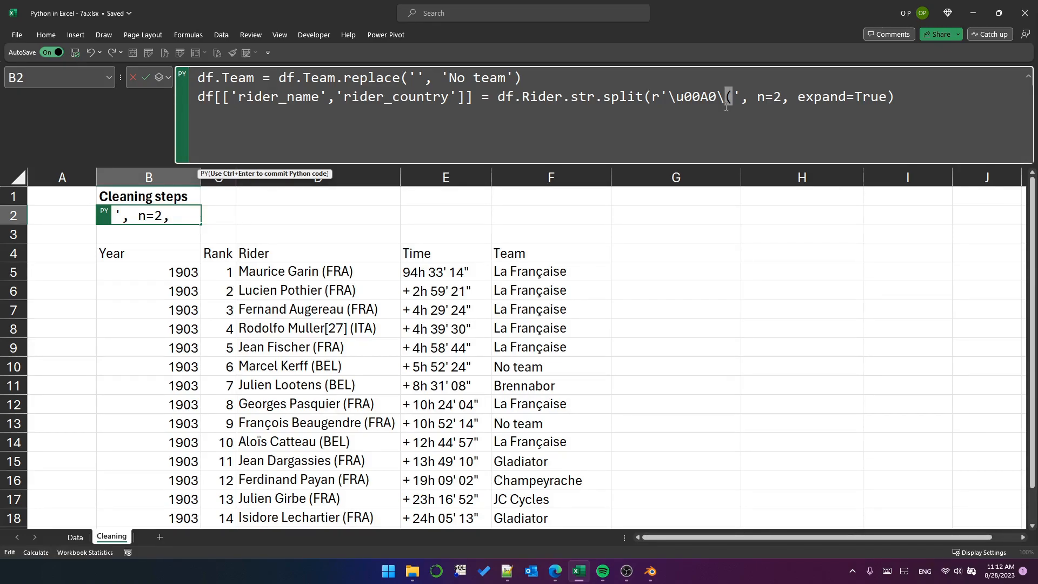
mouse_move(720, 97)
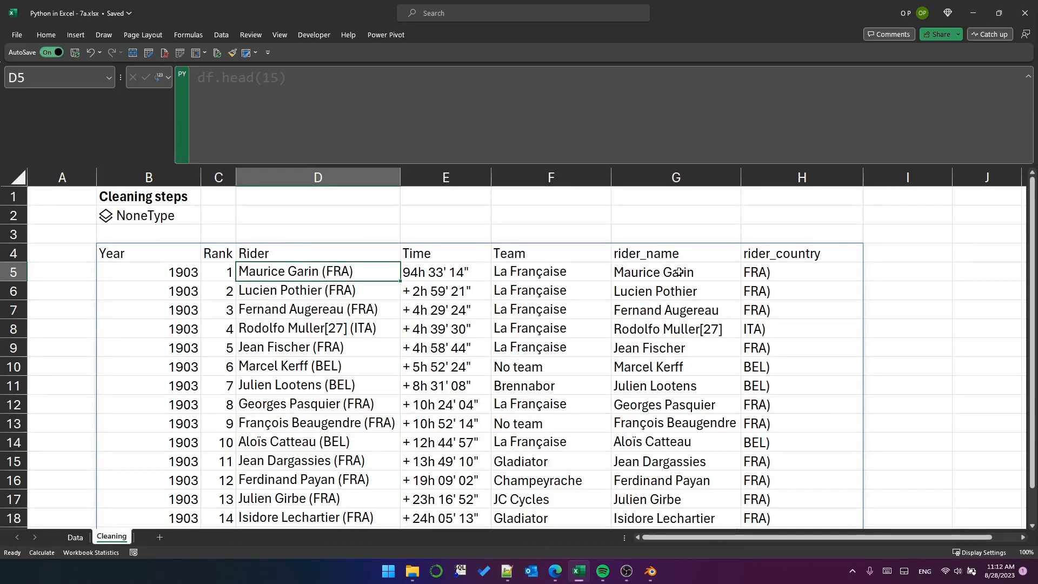
Add df.rider_country.str.strip(')') to B2's code and run it, leaving codes like FRA
left_click(675, 271)
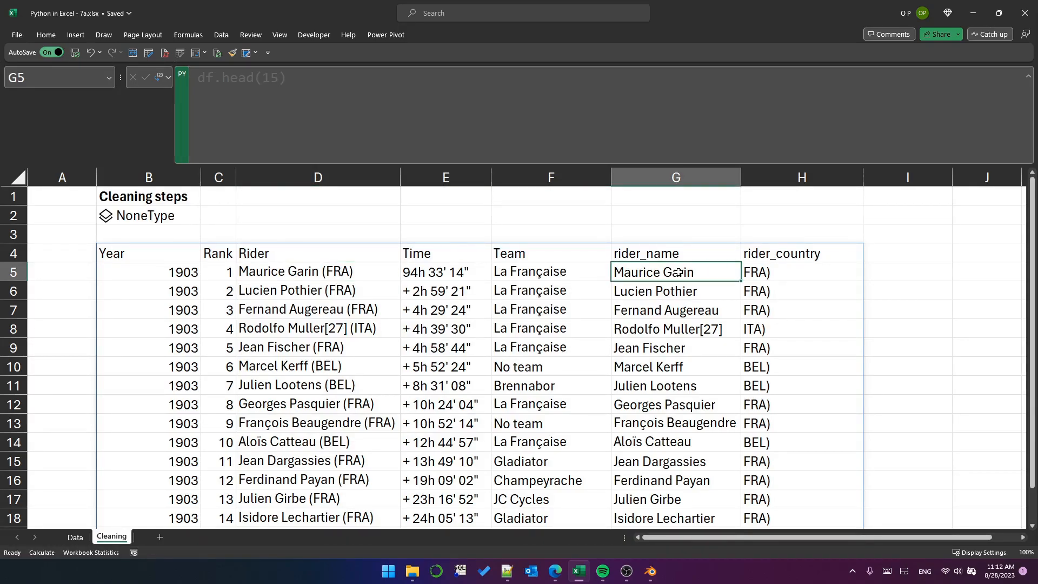
left_click(801, 271)
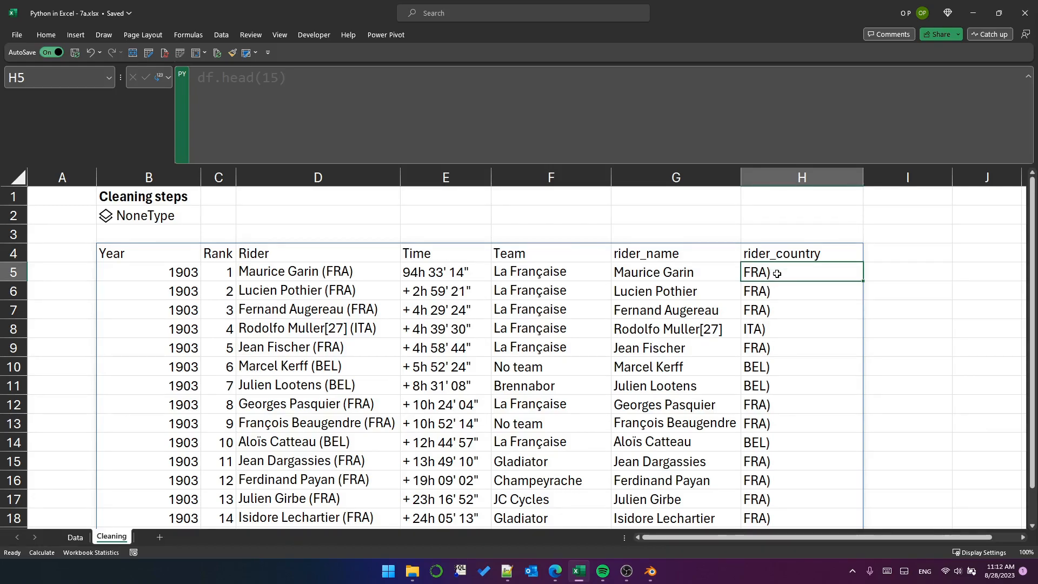
left_click(675, 272)
type("df.rider_country = df.rider_country.str.strip(')')")
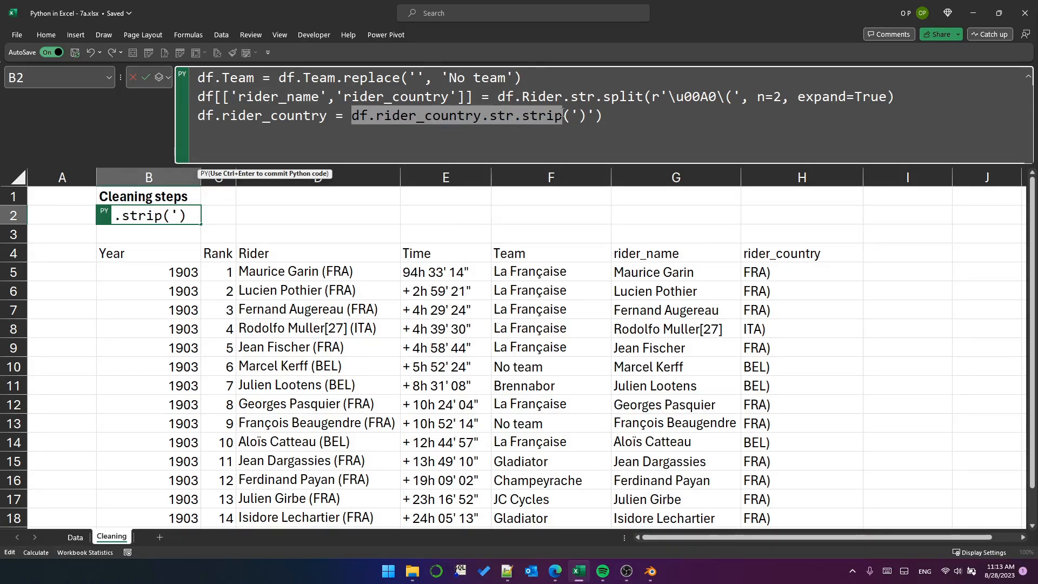
mouse_move(417, 115)
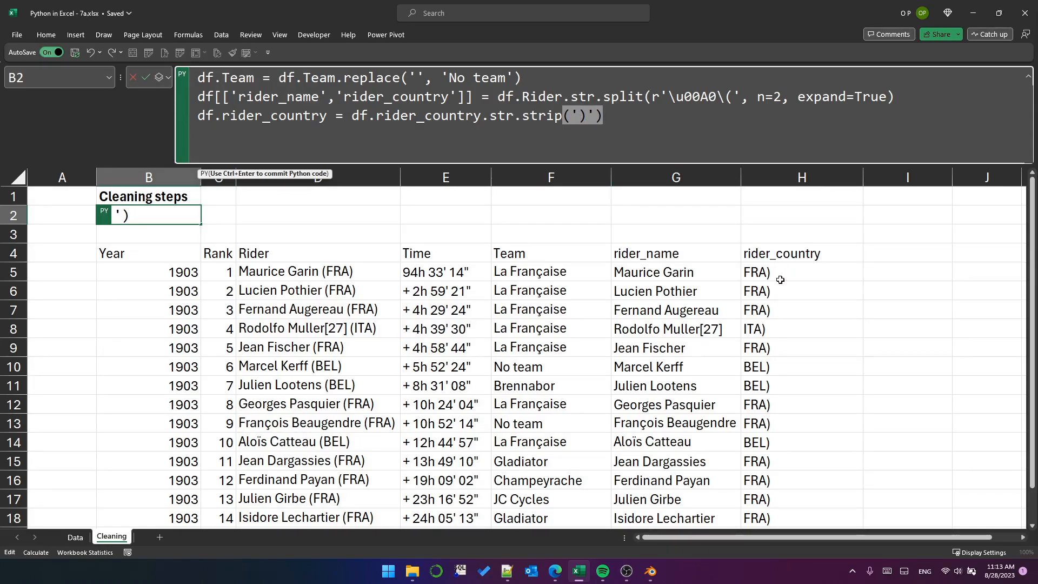
key("ctrl+Enter")
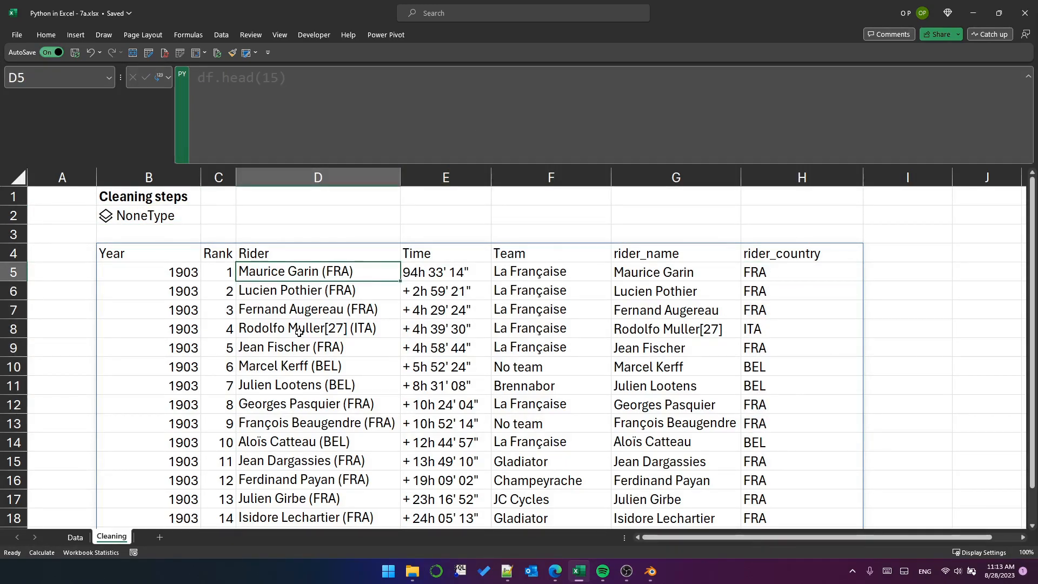
left_click(318, 329)
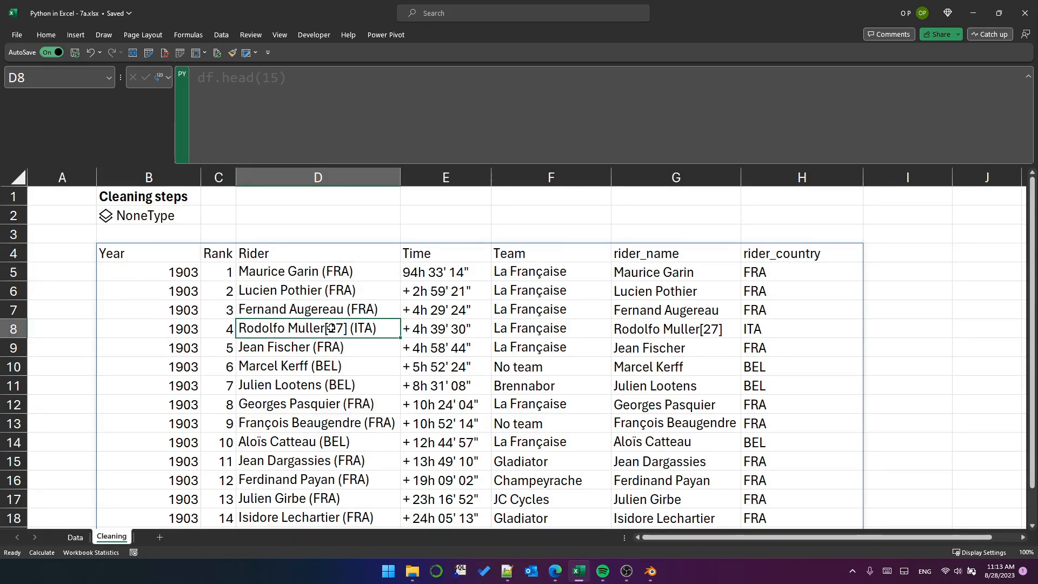
mouse_move(349, 342)
type("df.rider_name = df.rider_name.str.replace(r'\\[.+\\]', '', regex=True)")
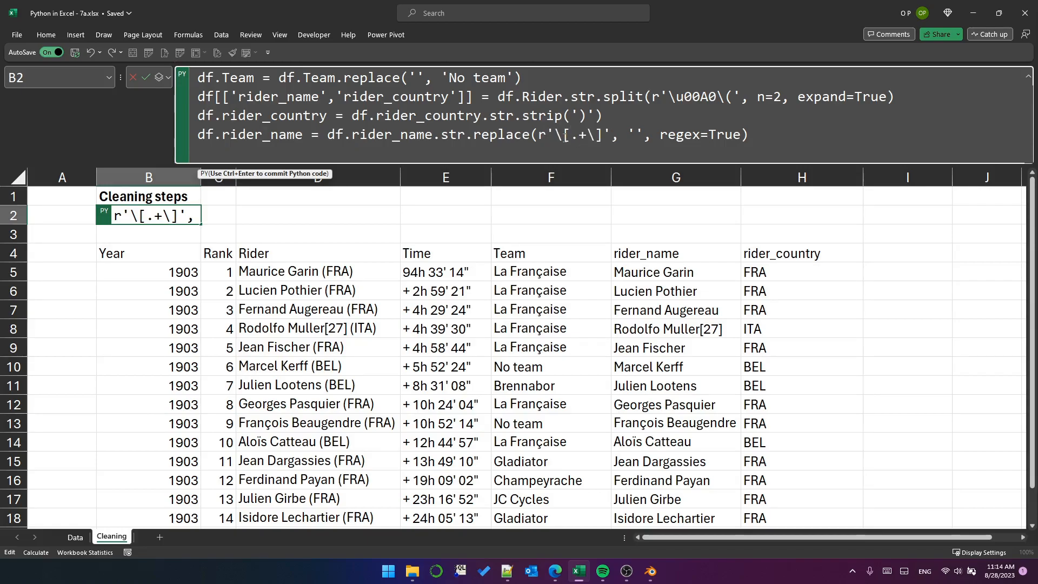
left_click(561, 134)
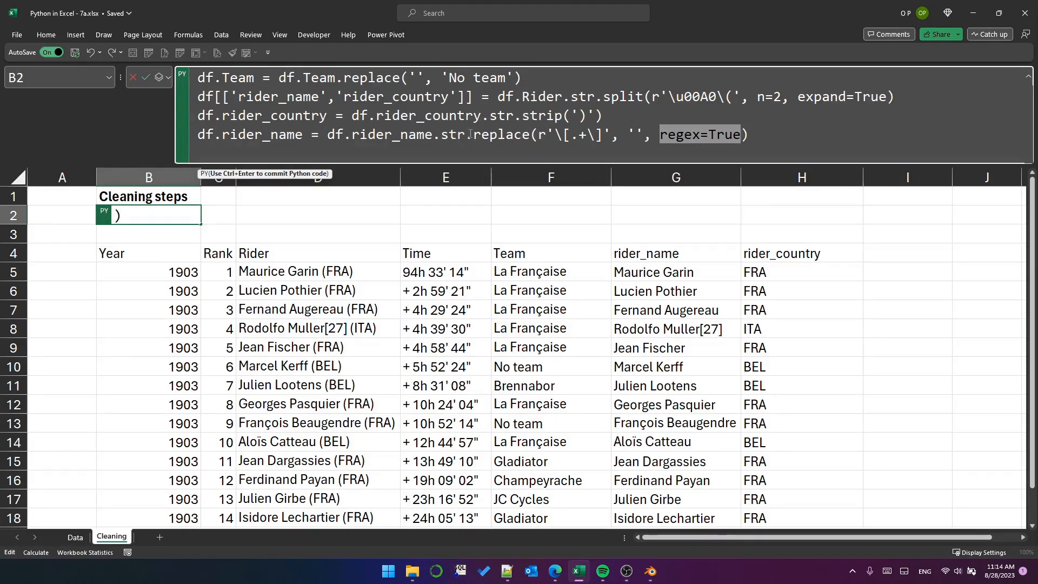
key("ctrl+enter")
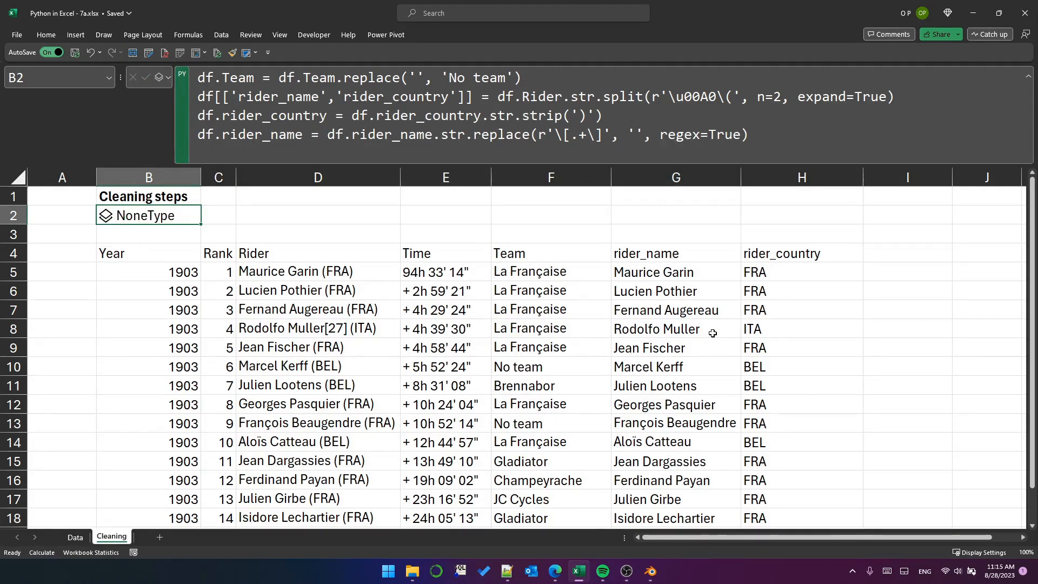
left_click(675, 329)
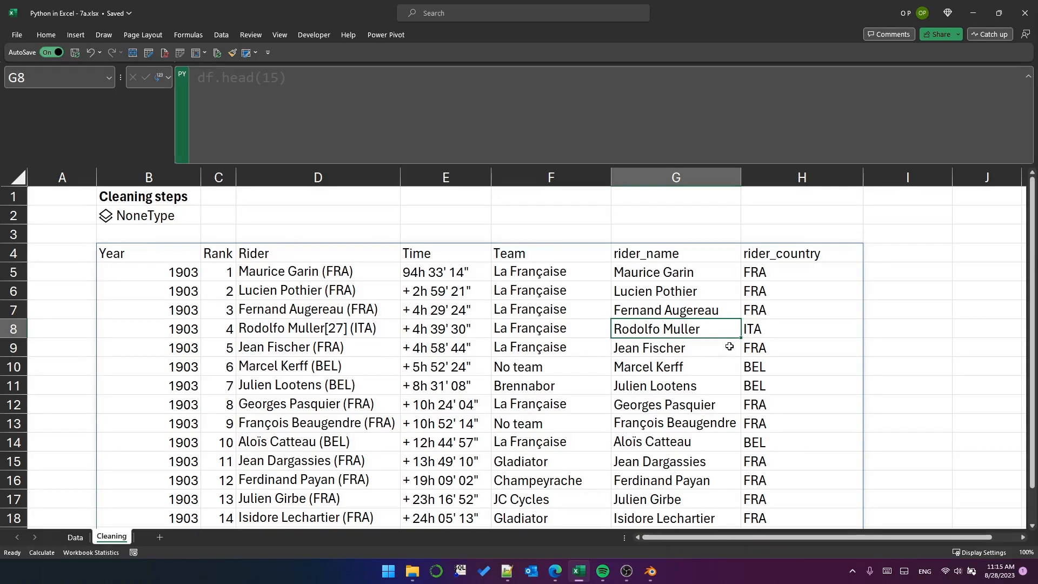